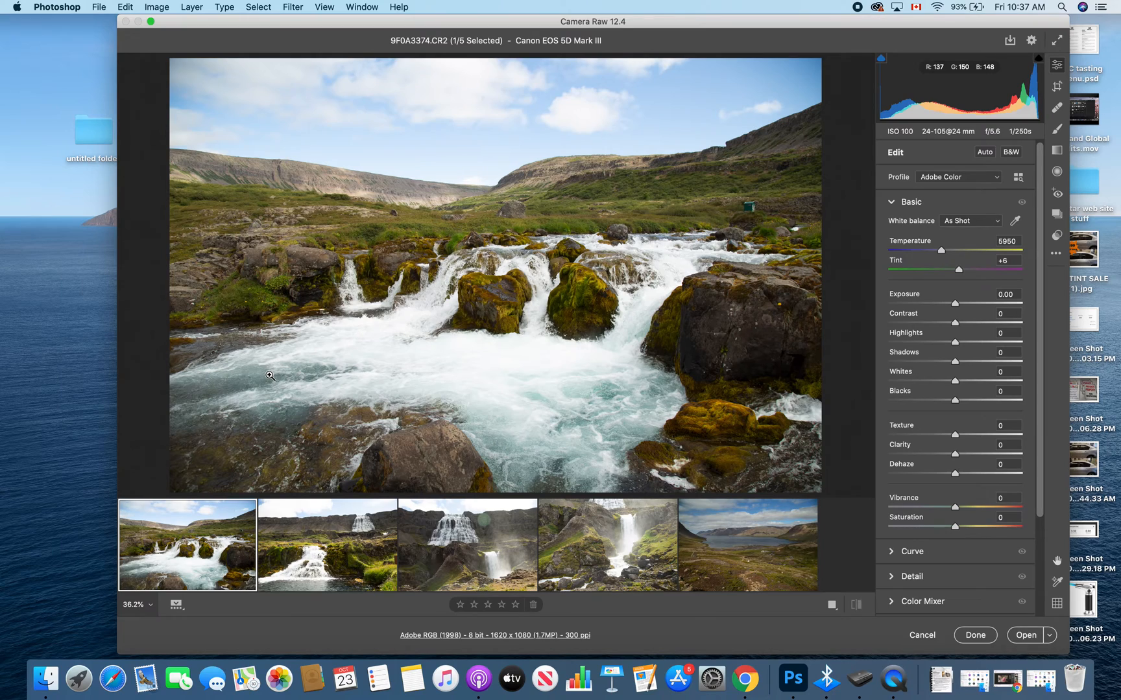
pyautogui.moveTo(606, 395)
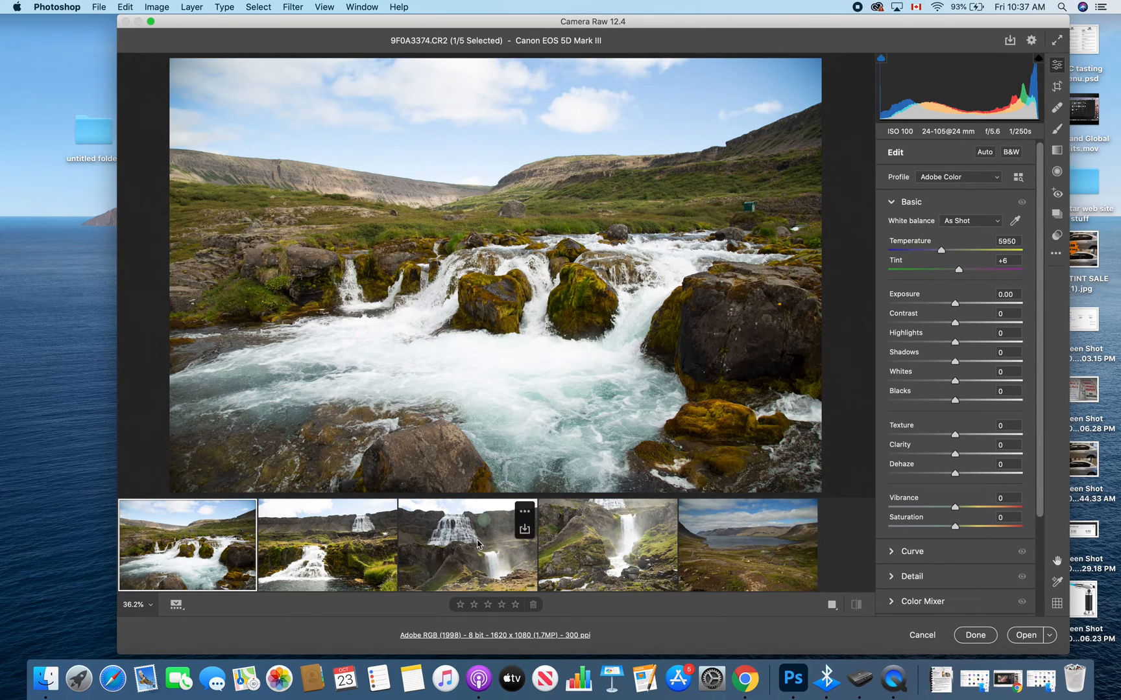
pyautogui.moveTo(860, 568)
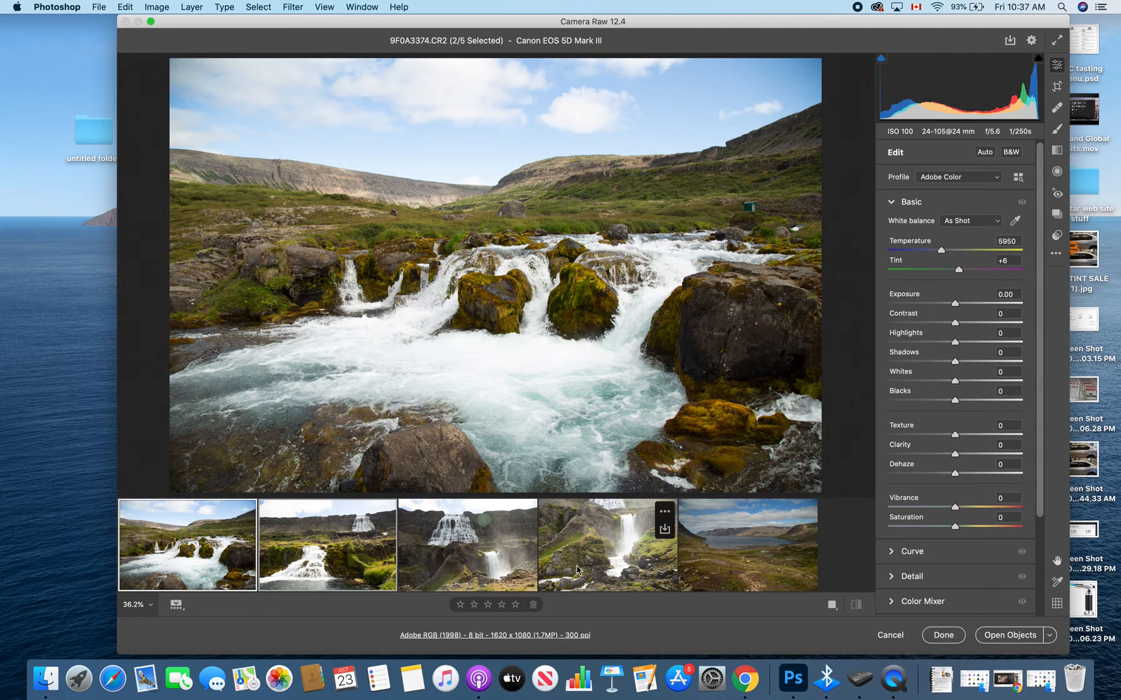
# Adjust the filmstrip selection, ending with only the first waterfall photo selected.
pyautogui.click(746, 545)
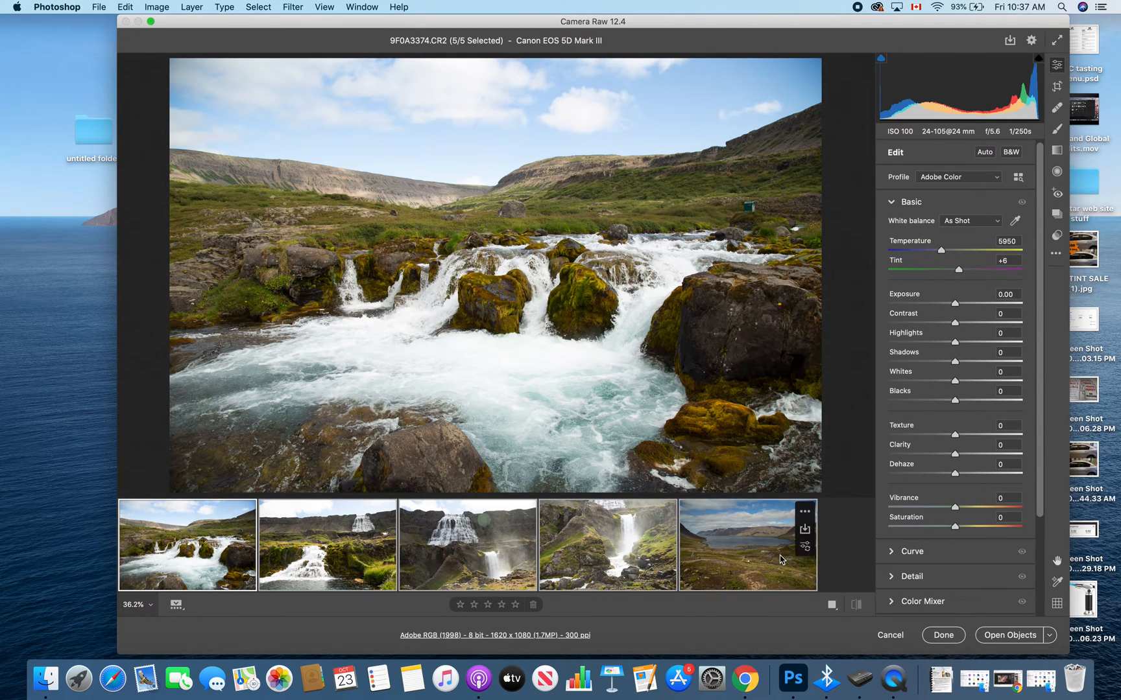
pyautogui.click(327, 544)
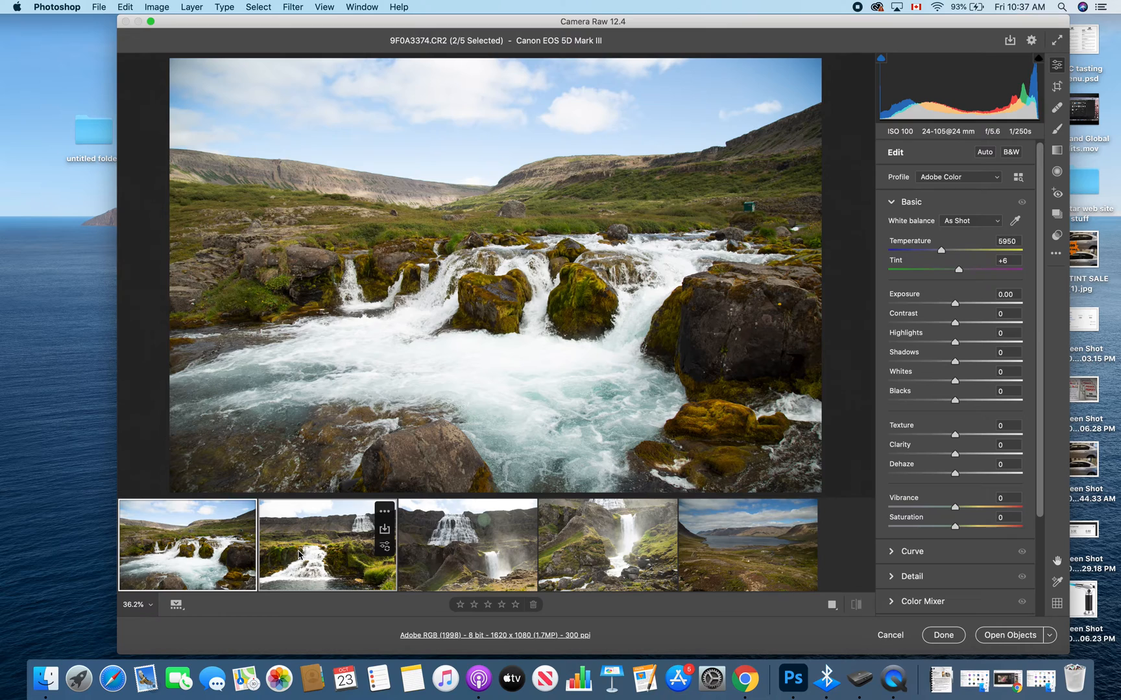
pyautogui.click(187, 544)
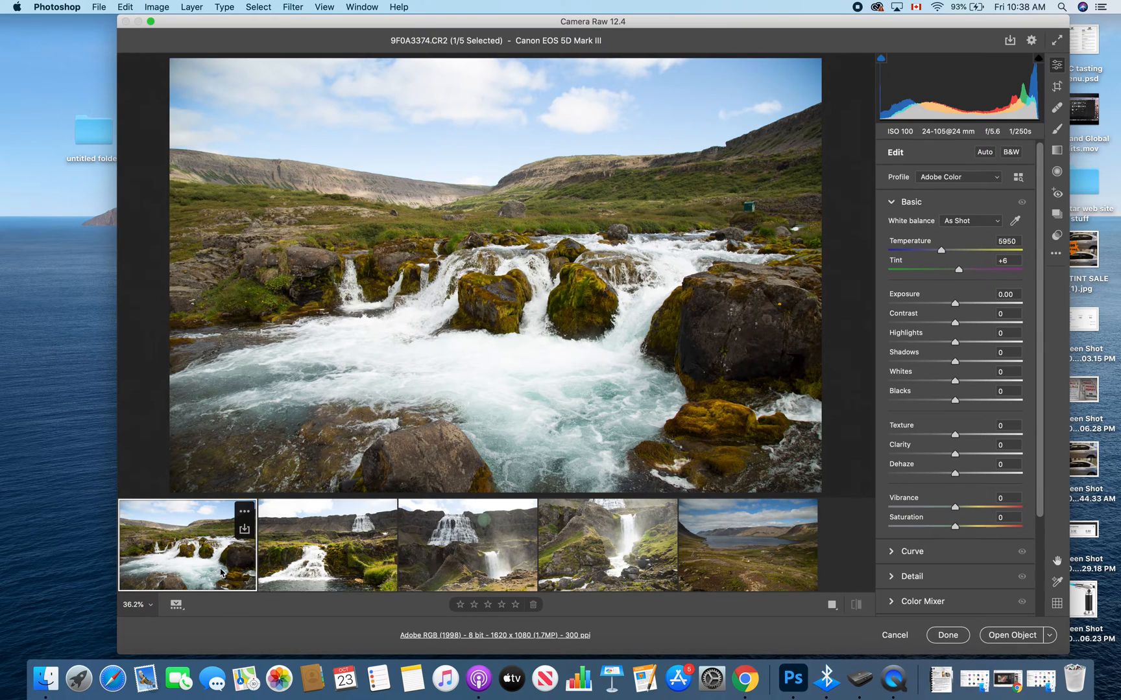
pyautogui.moveTo(152, 549)
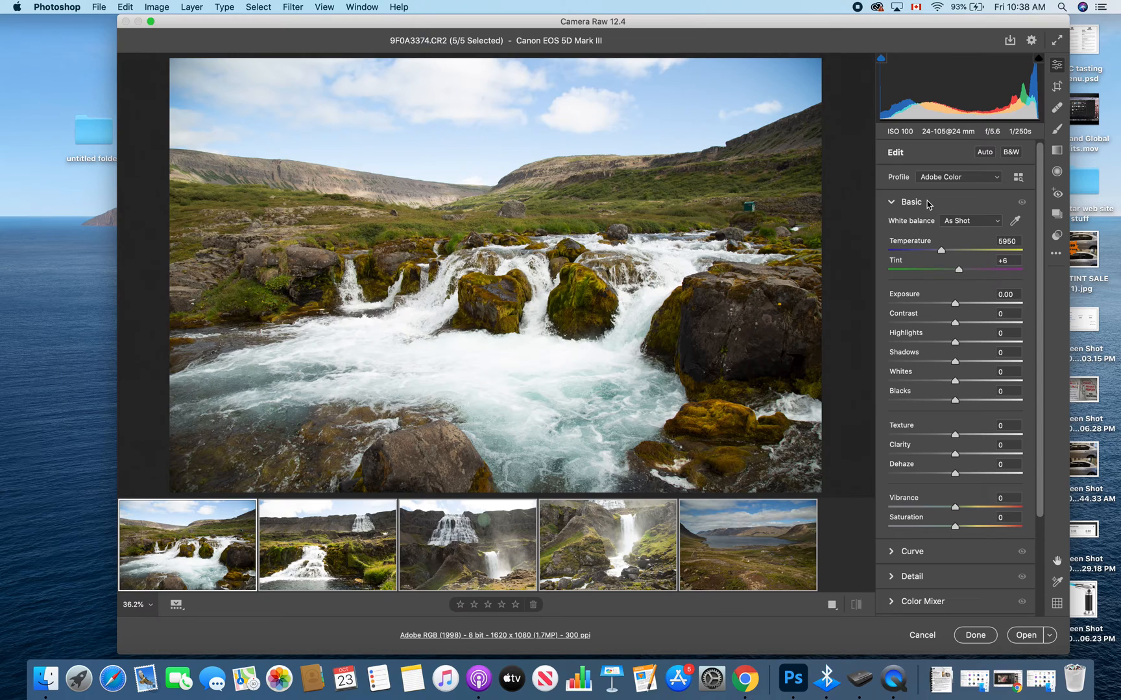
pyautogui.moveTo(961, 330)
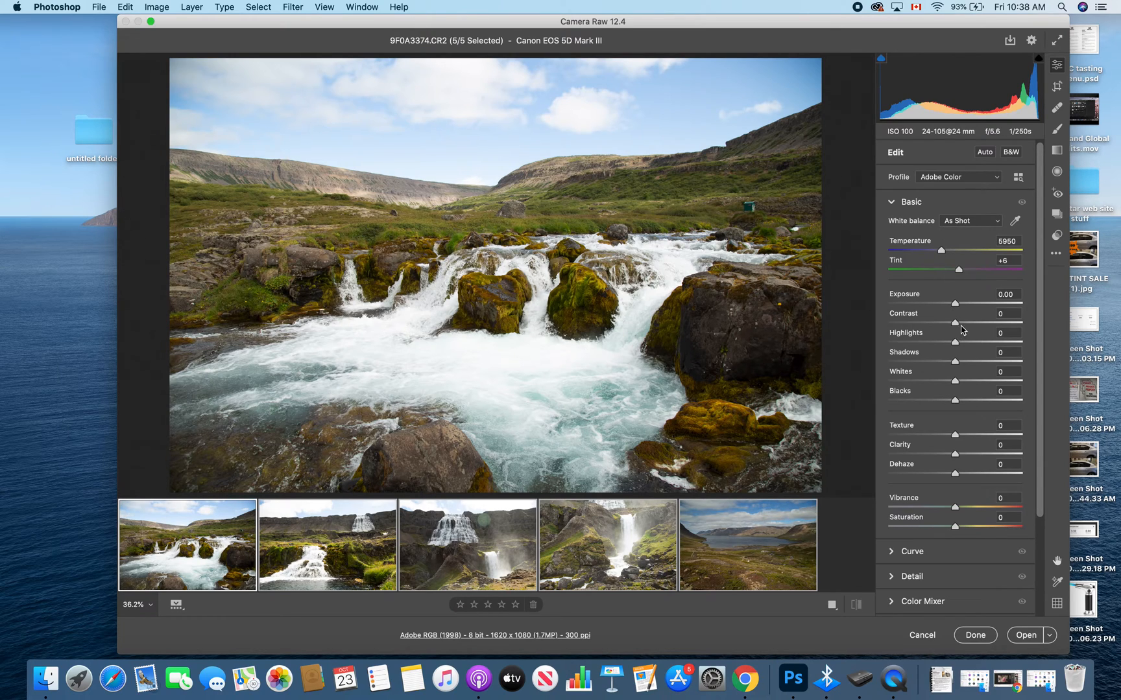
# Set Contrast +36, Shadows +19, Blacks -29, Dehaze +23, Vibrance +8, Texture +12, Temperature 6300.
pyautogui.moveTo(952, 322); pyautogui.dragTo(981, 322)
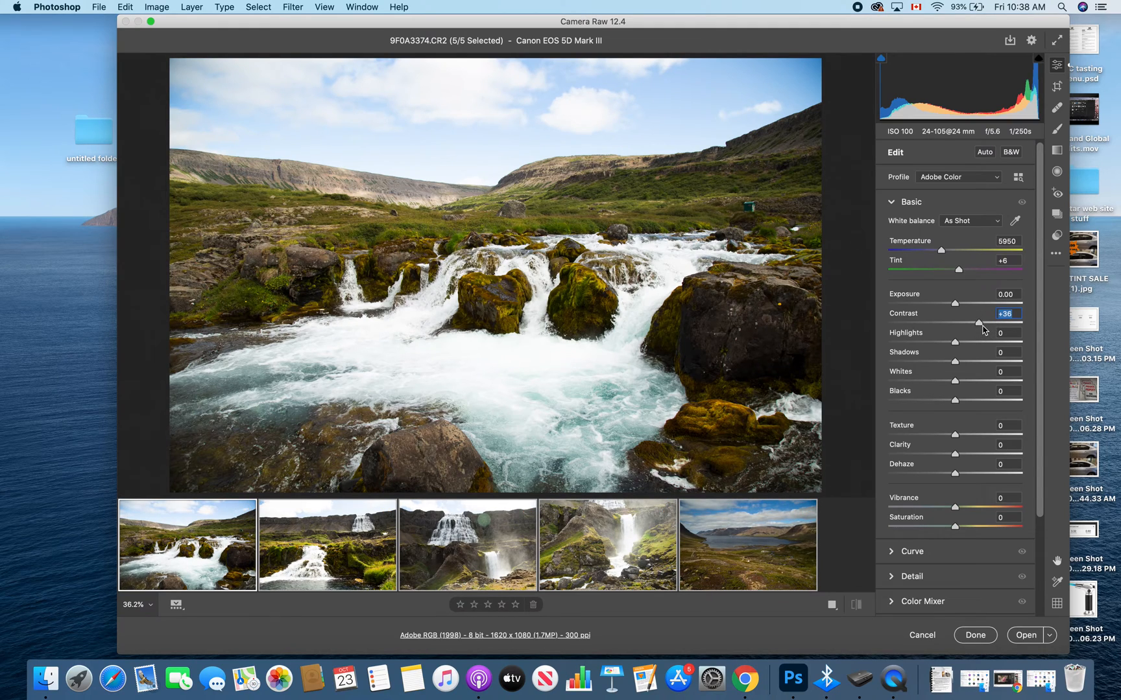
pyautogui.moveTo(957, 363)
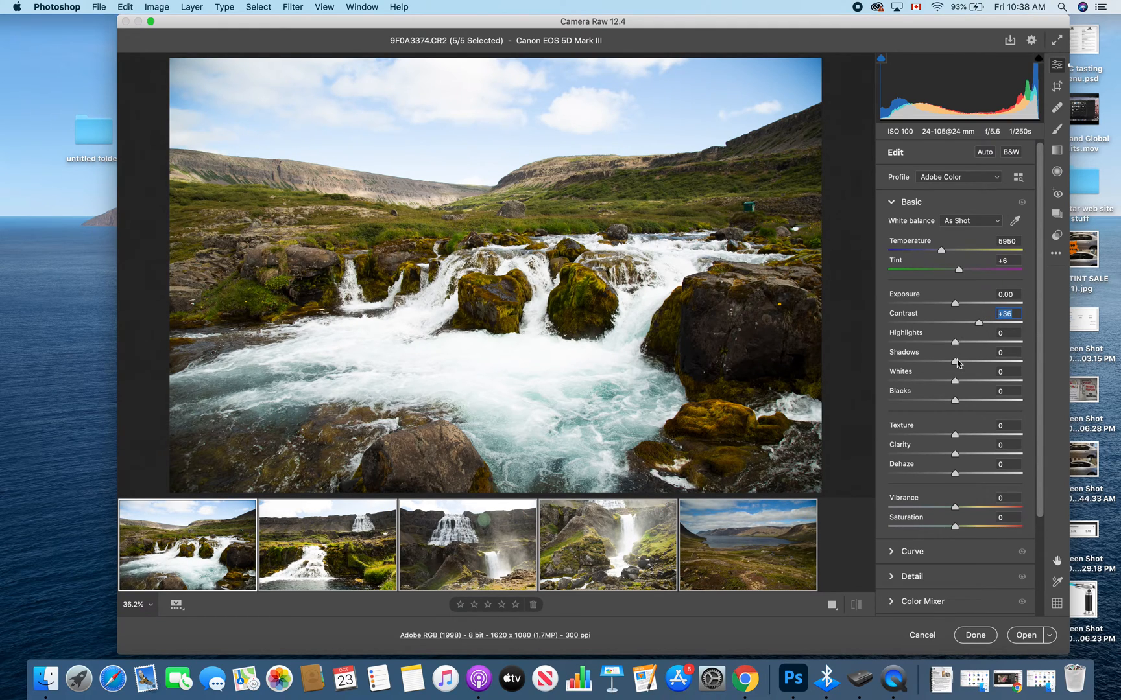
pyautogui.moveTo(953, 361); pyautogui.dragTo(966, 361)
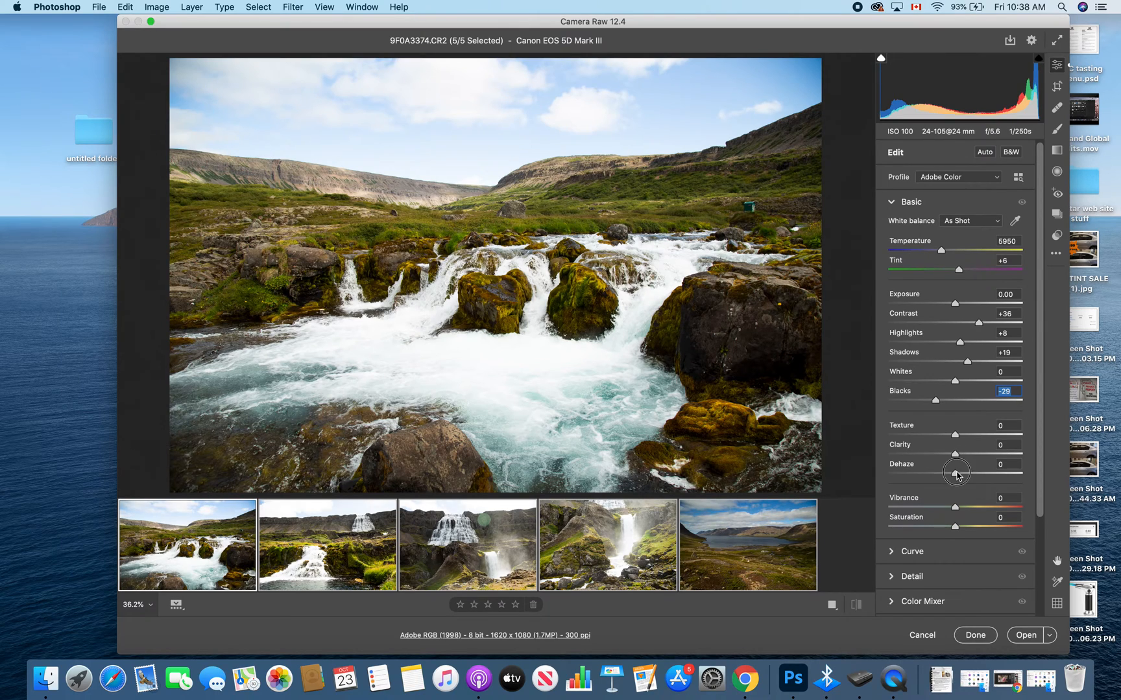
pyautogui.moveTo(955, 474); pyautogui.dragTo(970, 474)
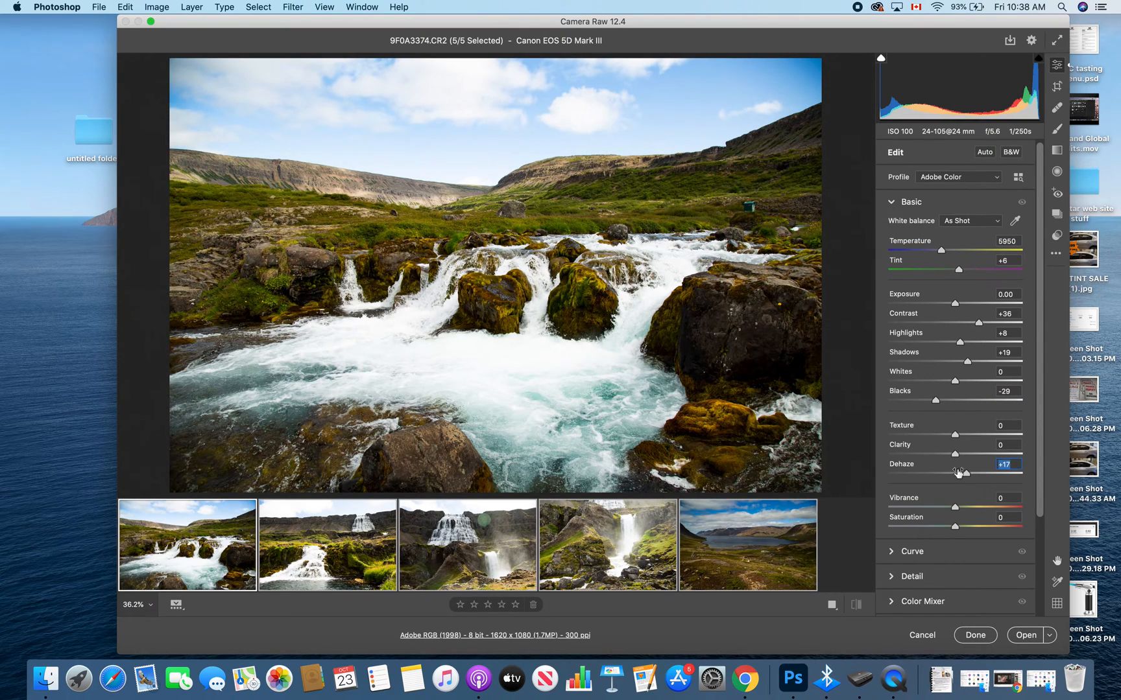
pyautogui.moveTo(958, 473); pyautogui.dragTo(989, 473)
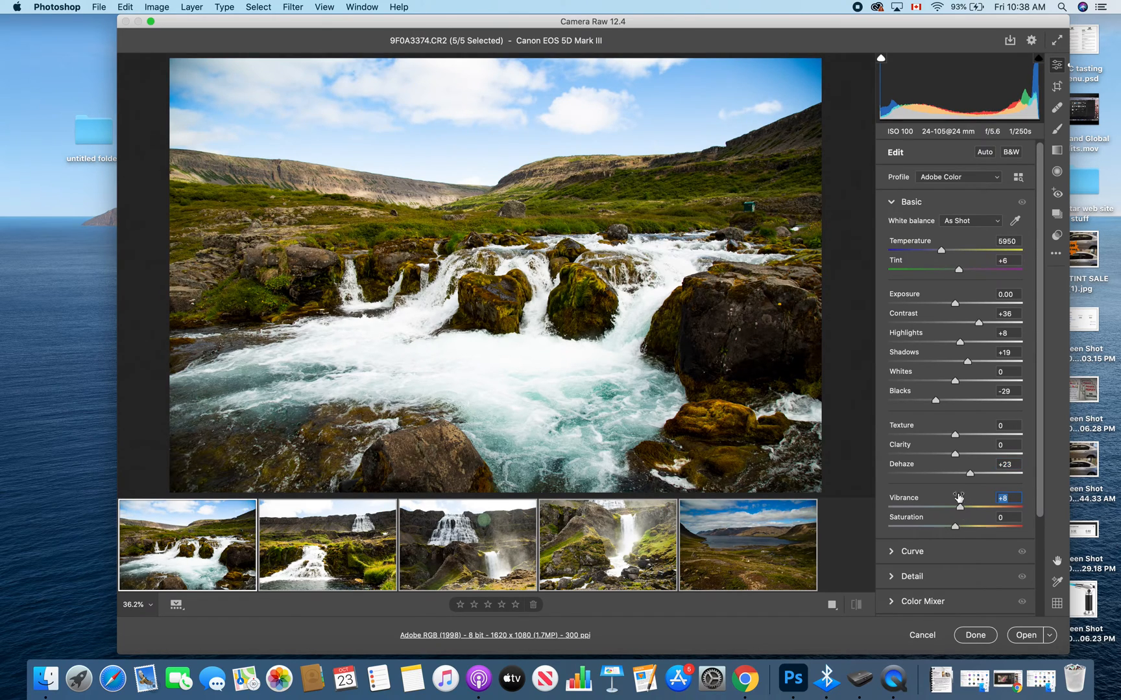
pyautogui.moveTo(952, 434); pyautogui.dragTo(964, 434)
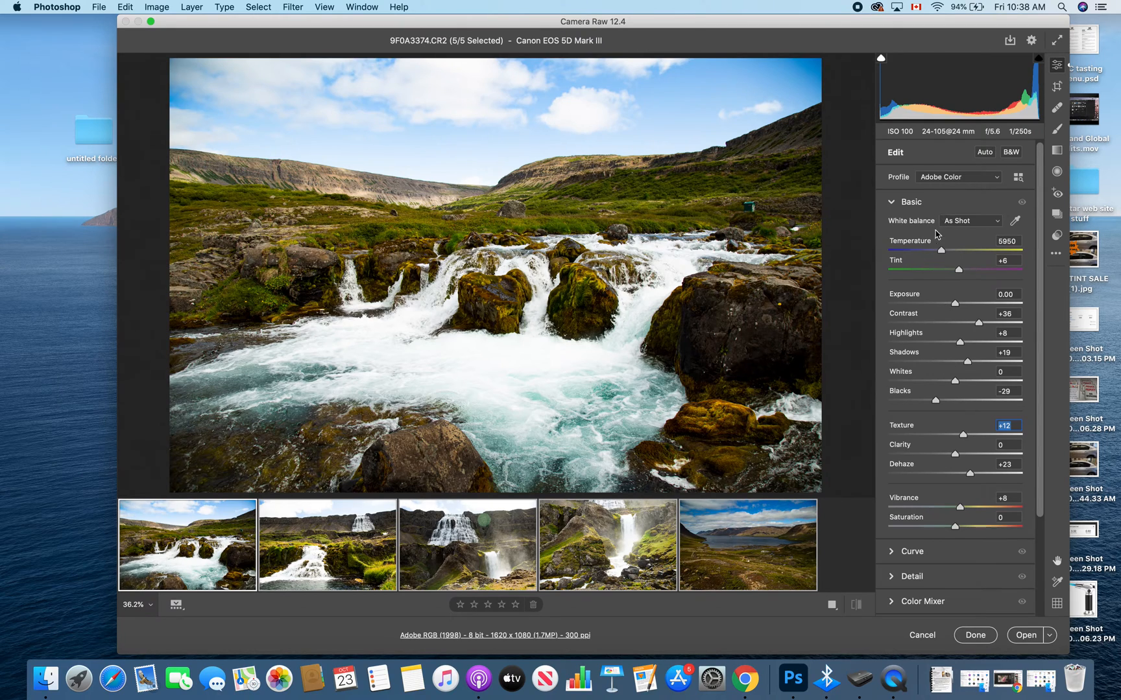
pyautogui.moveTo(942, 250); pyautogui.dragTo(945, 250)
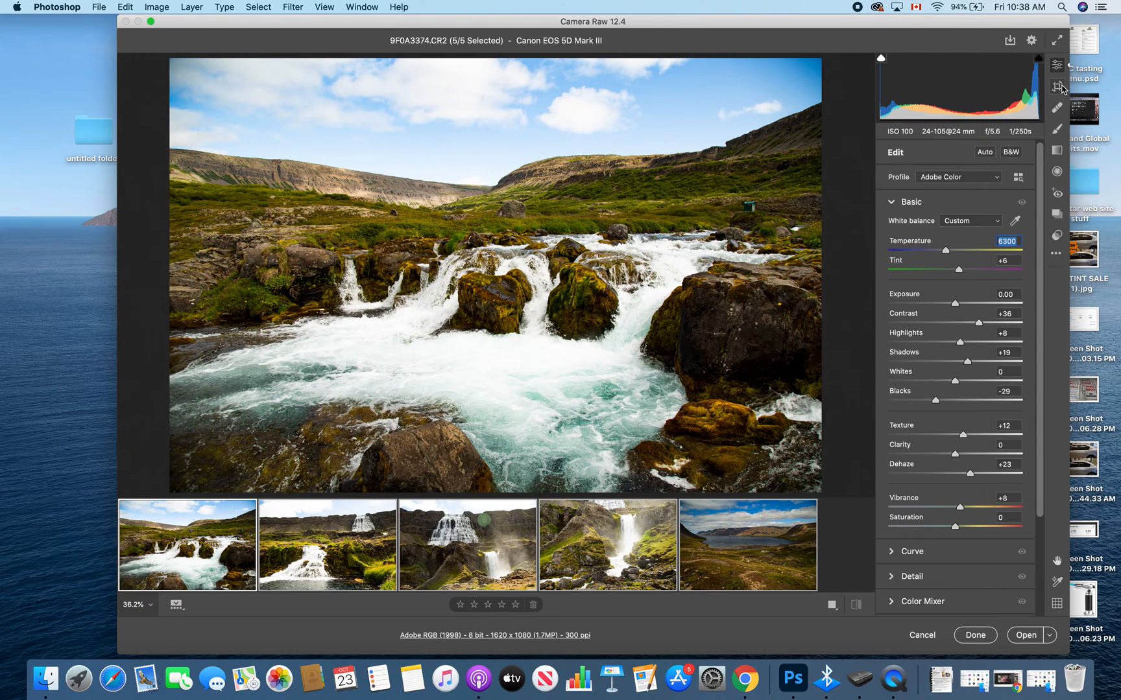
# Apply a 16:9 crop, shifting the frame up to include the clouds.
pyautogui.click(1056, 86)
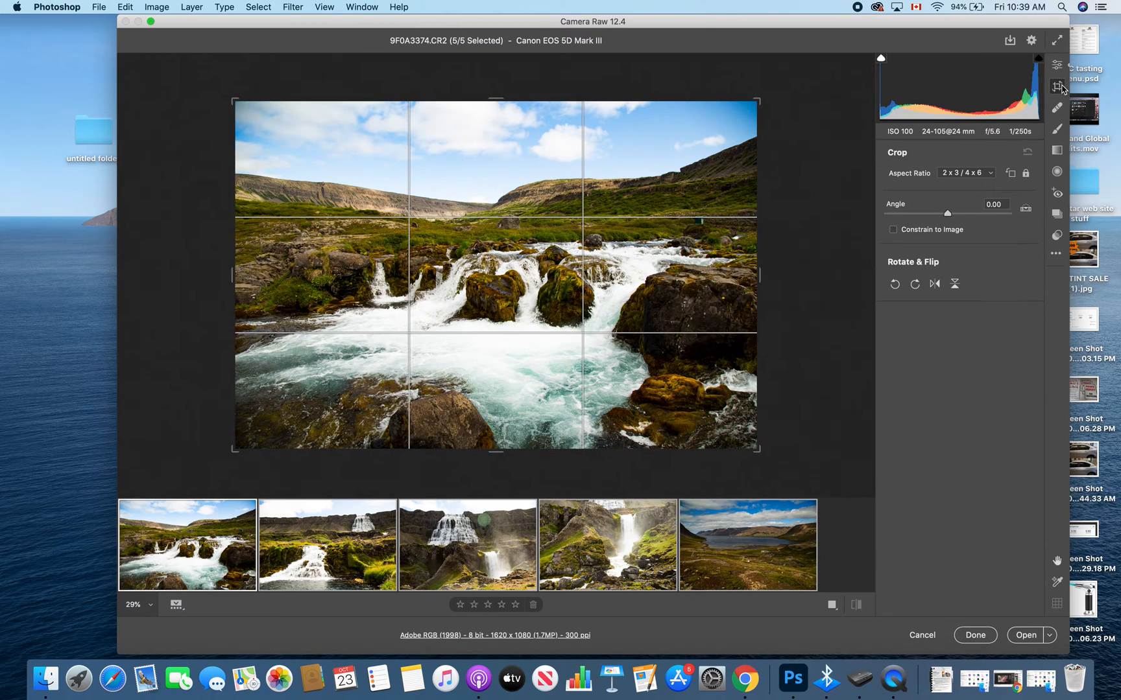
pyautogui.click(964, 174)
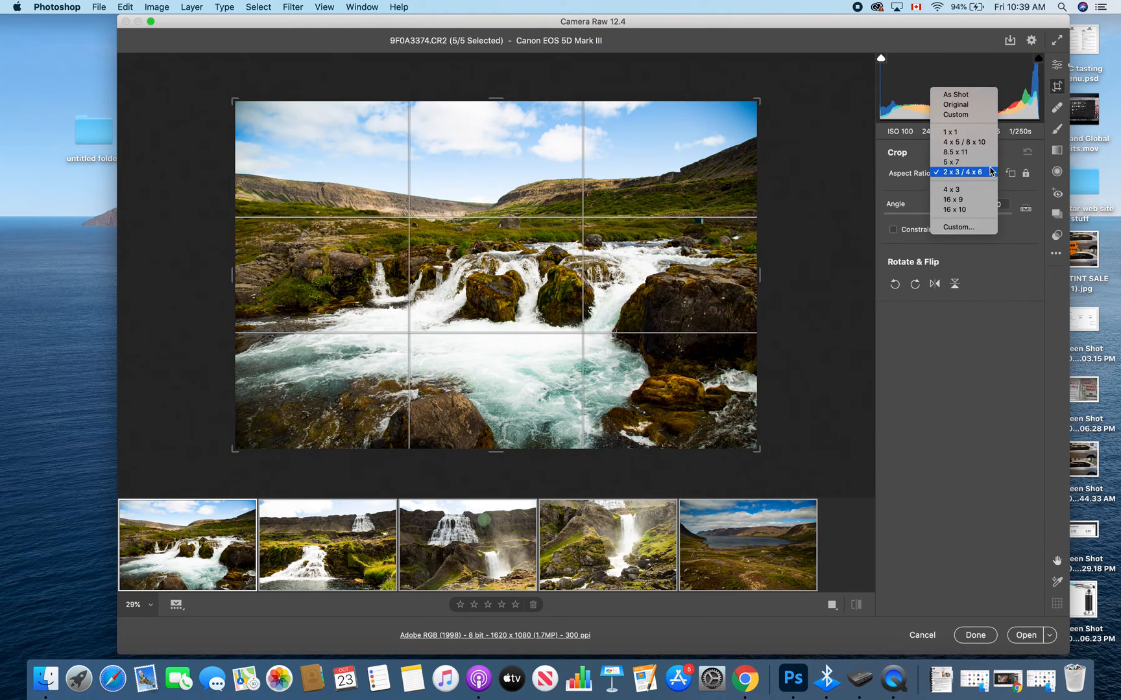
pyautogui.click(964, 172)
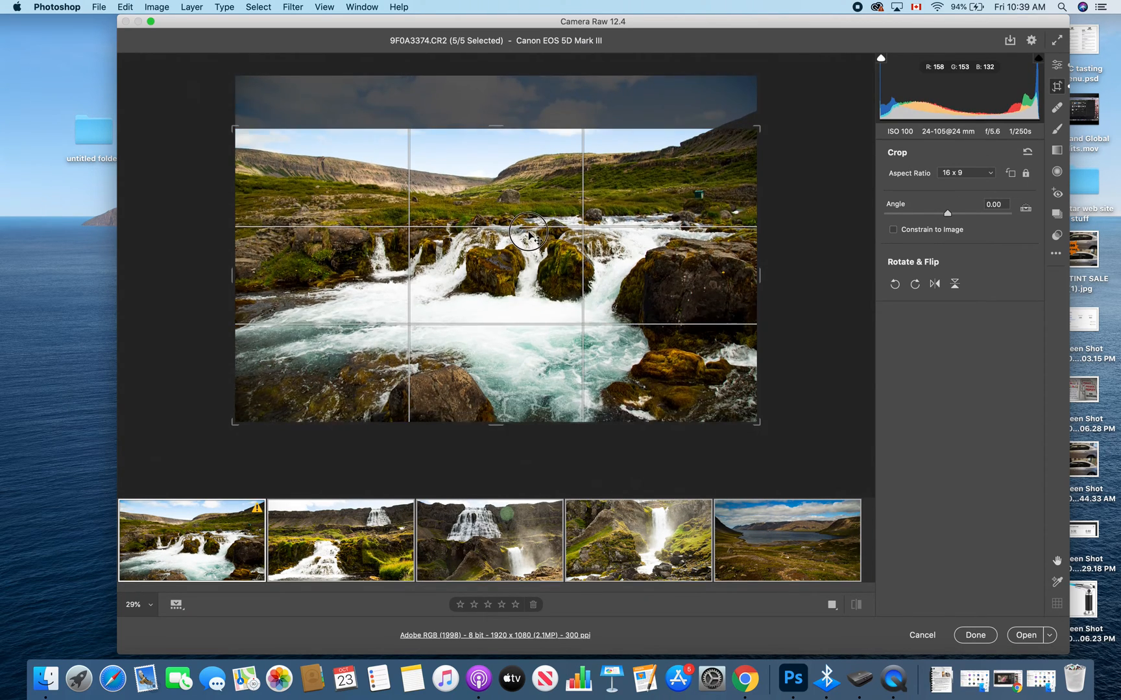
pyautogui.moveTo(528, 232); pyautogui.dragTo(532, 274)
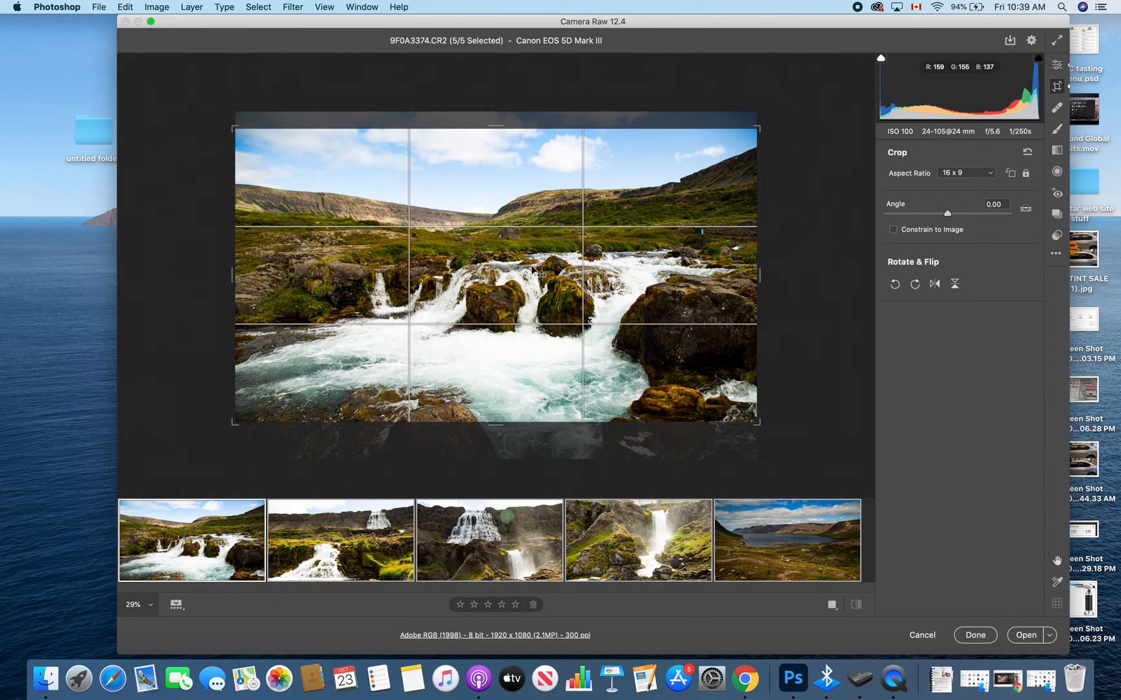
pyautogui.moveTo(957, 446)
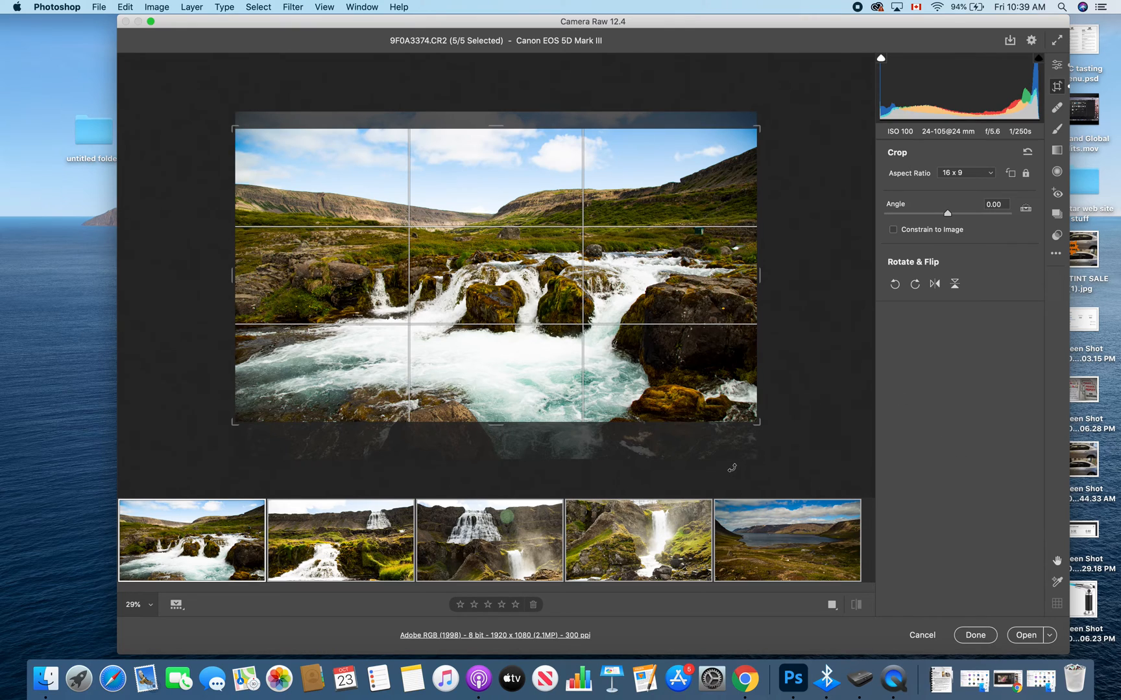
pyautogui.moveTo(345, 678)
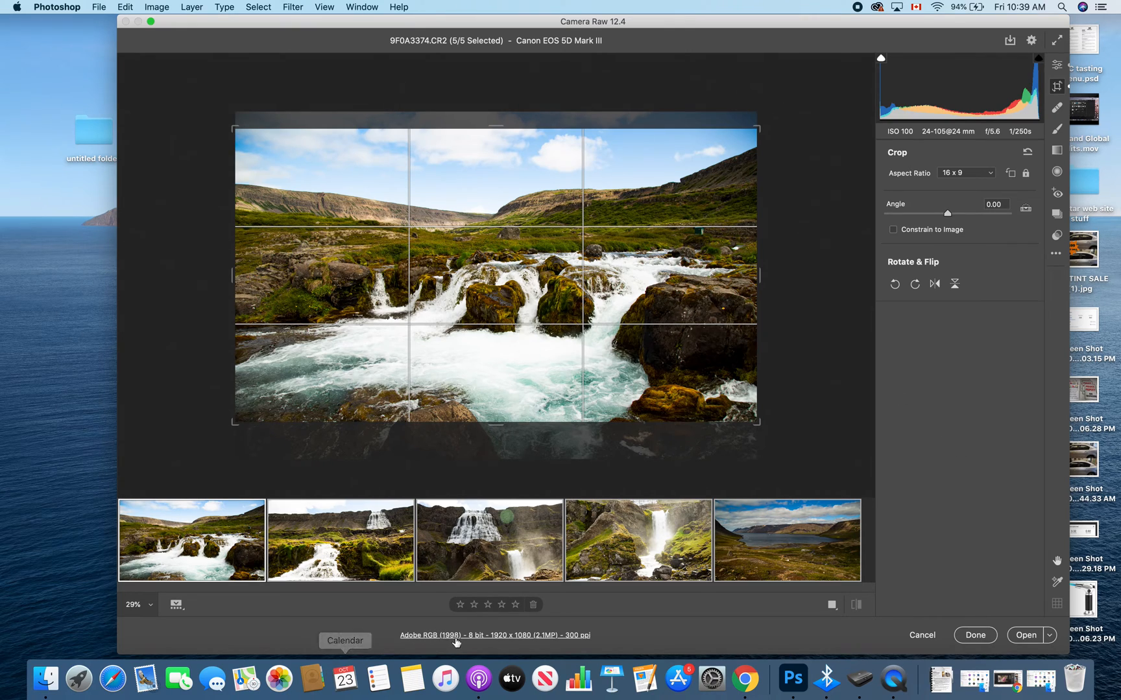
pyautogui.click(1056, 65)
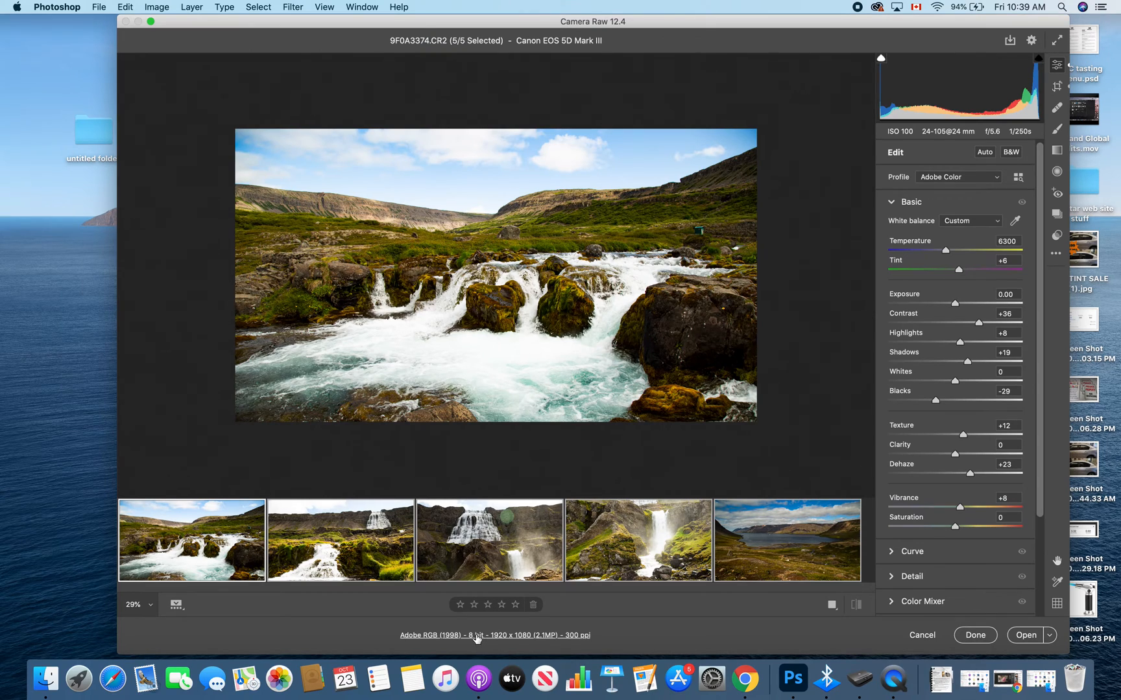
# Change the workflow output resolution from 300 to 72 pixels/inch and confirm.
pyautogui.click(495, 635)
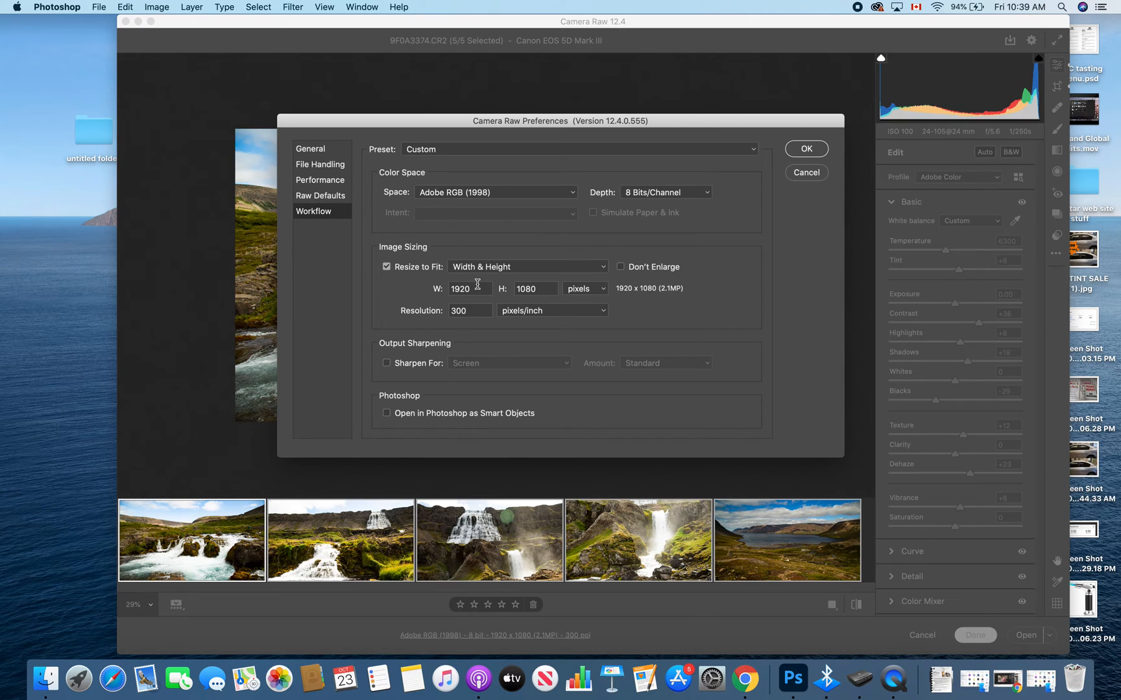
pyautogui.click(468, 289)
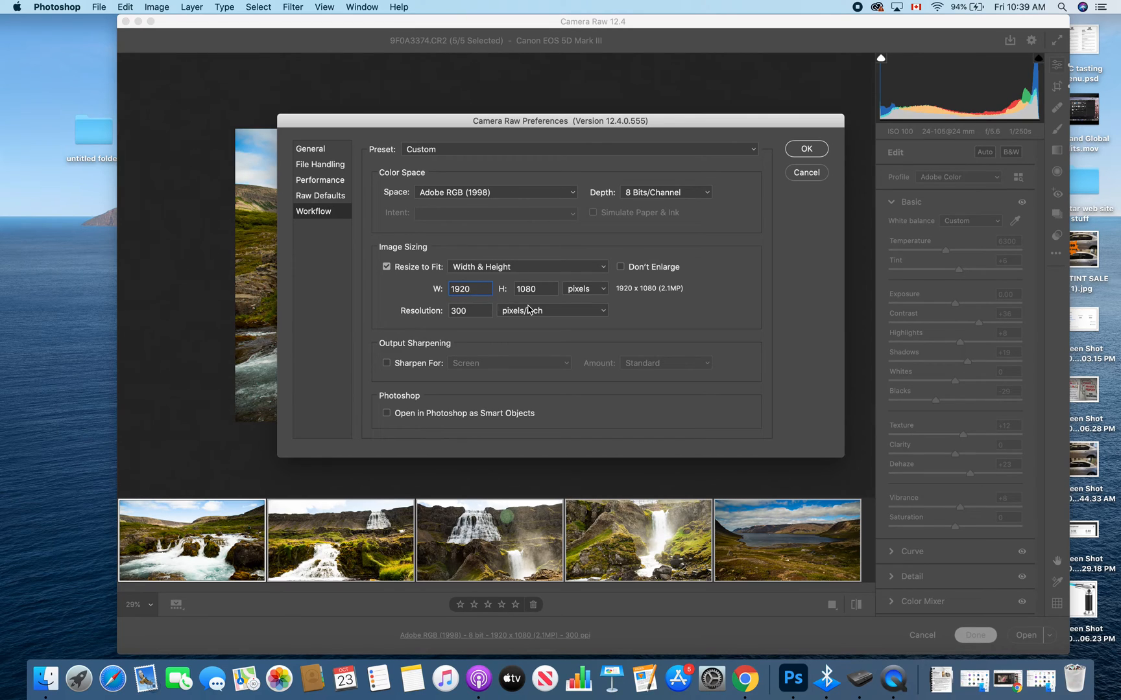
pyautogui.click(469, 289)
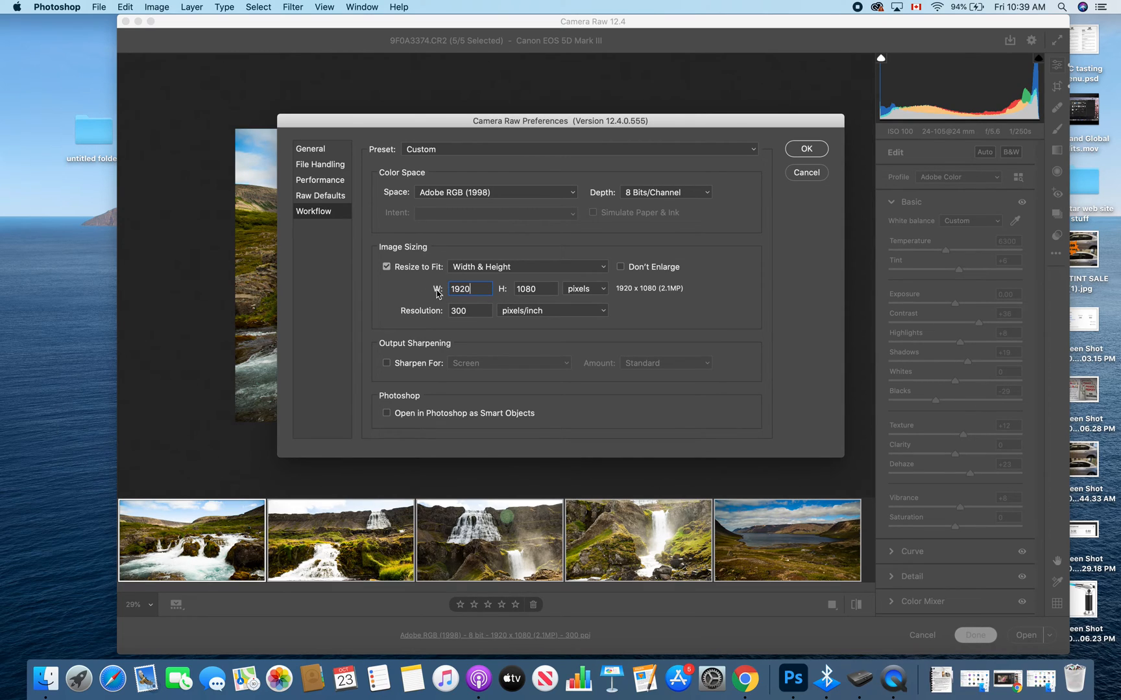
pyautogui.moveTo(564, 302)
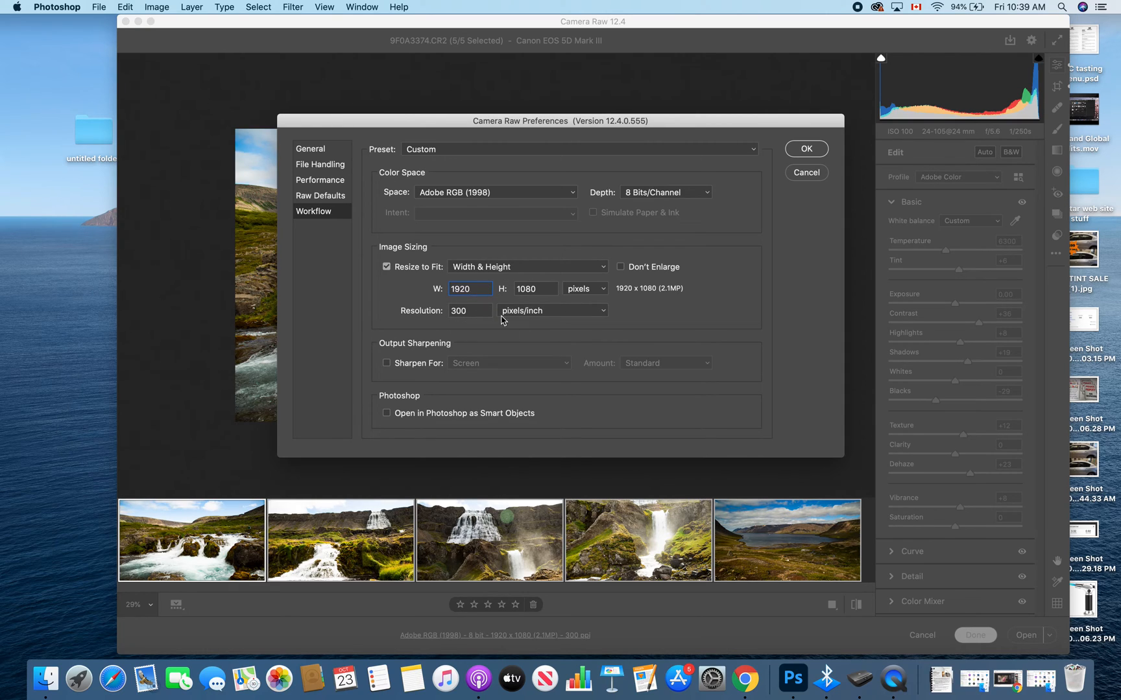
pyautogui.moveTo(582, 295)
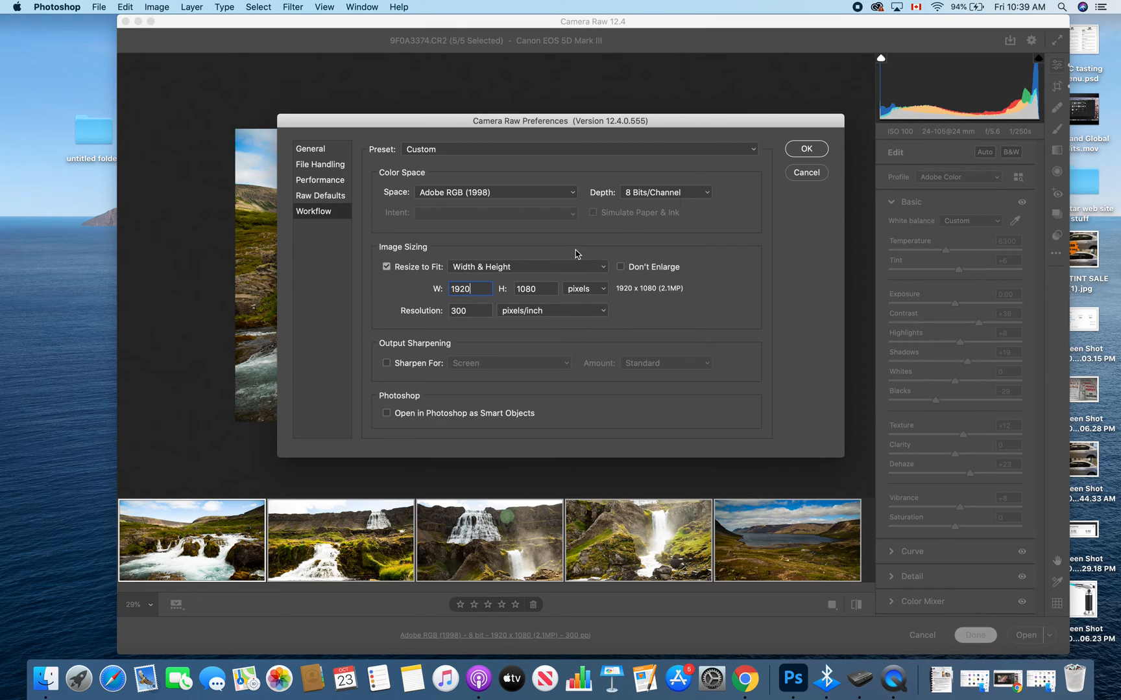
pyautogui.click(469, 310)
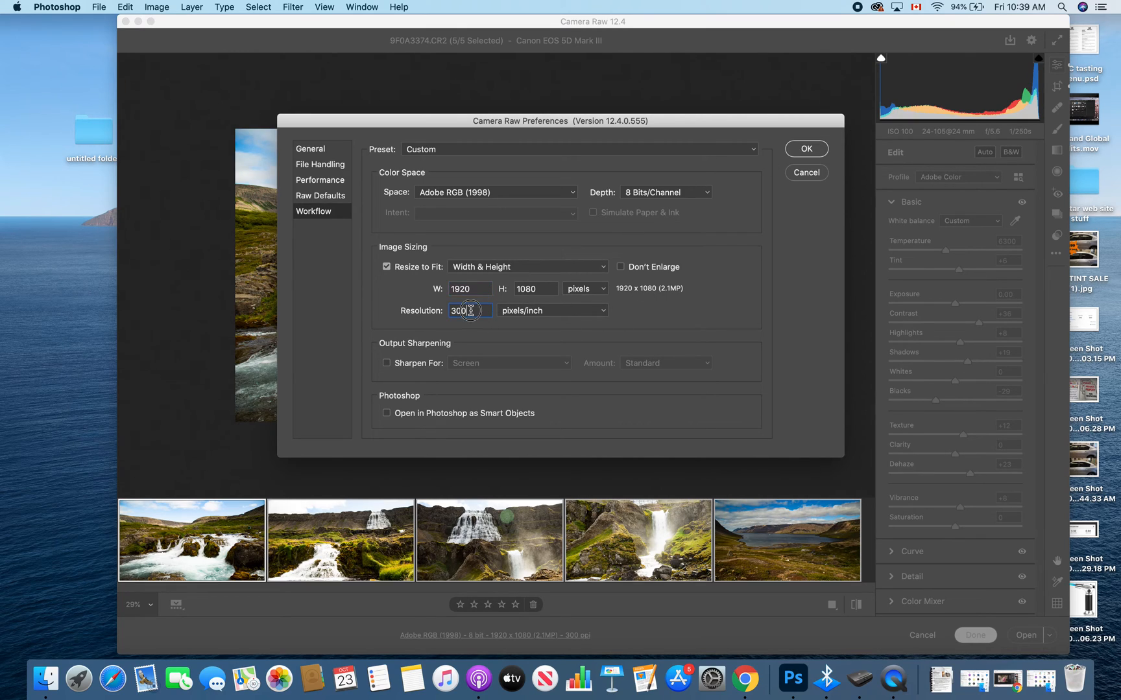
pyautogui.doubleClick(459, 310)
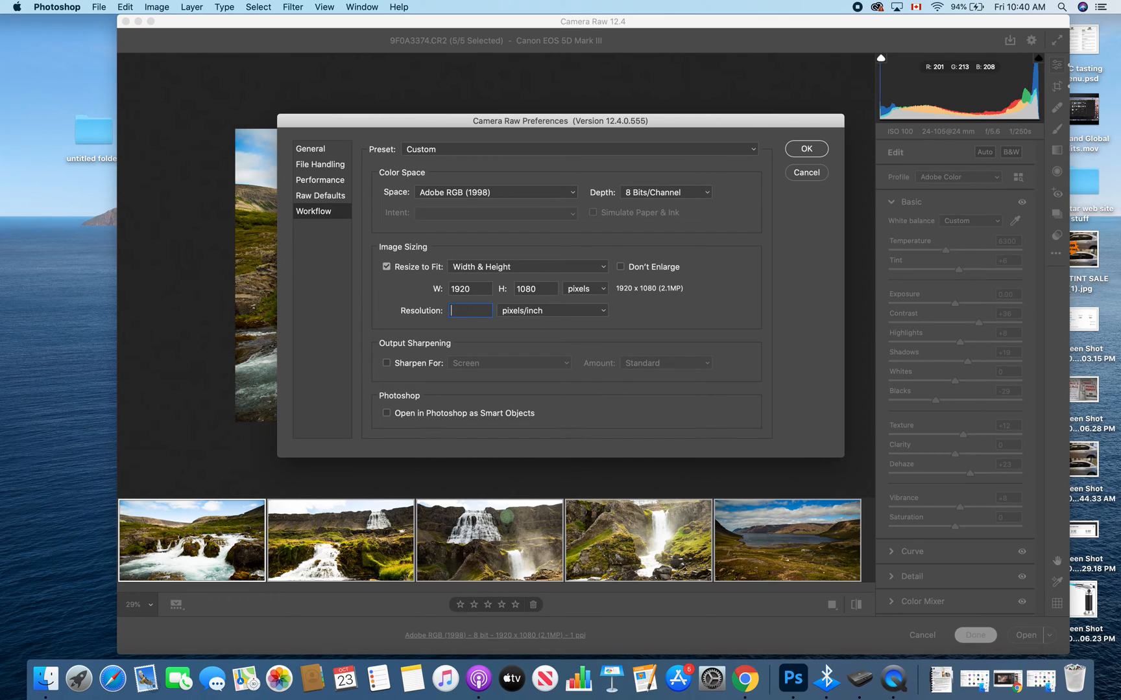
pyautogui.write('72')
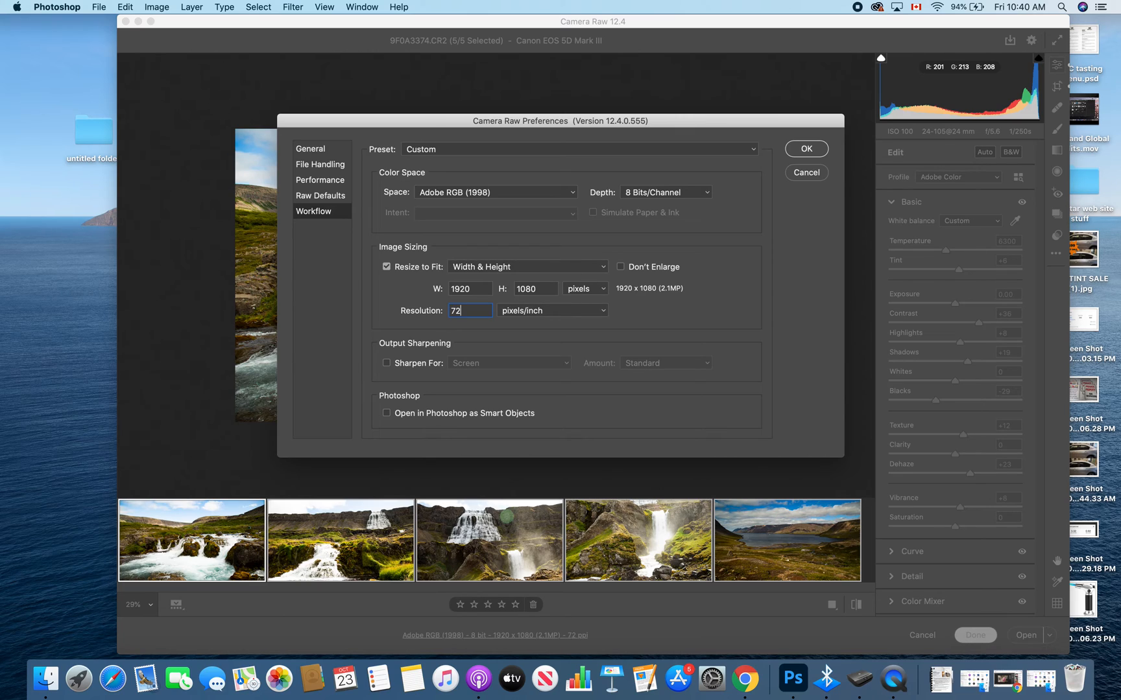
pyautogui.moveTo(780, 248)
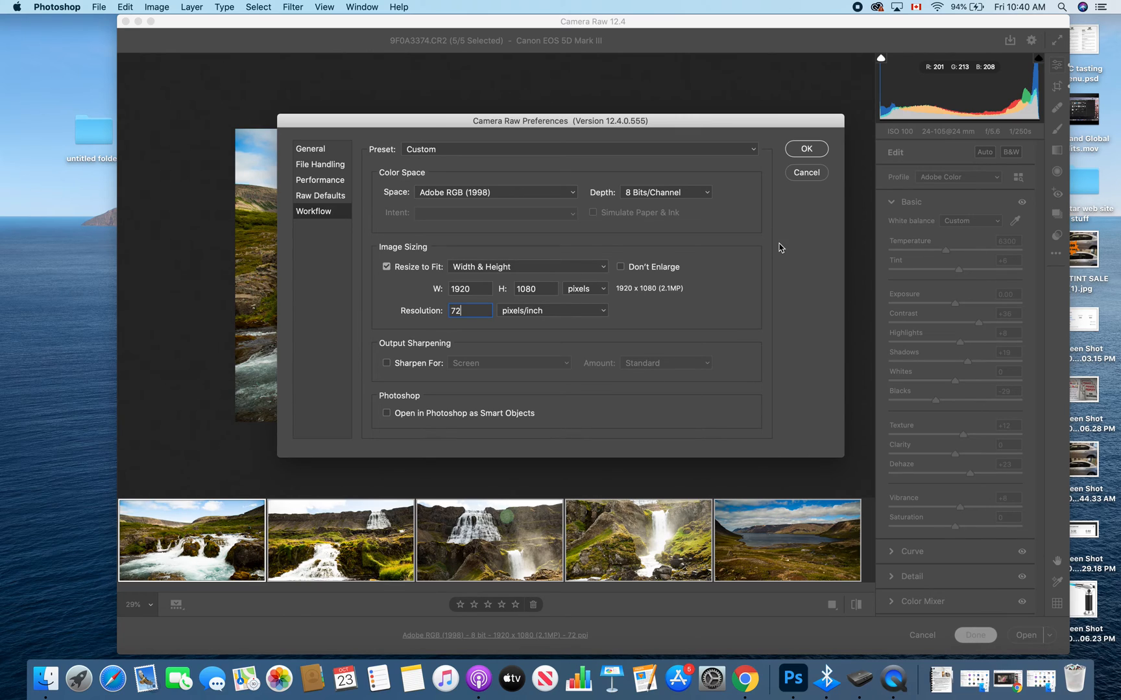
pyautogui.click(806, 148)
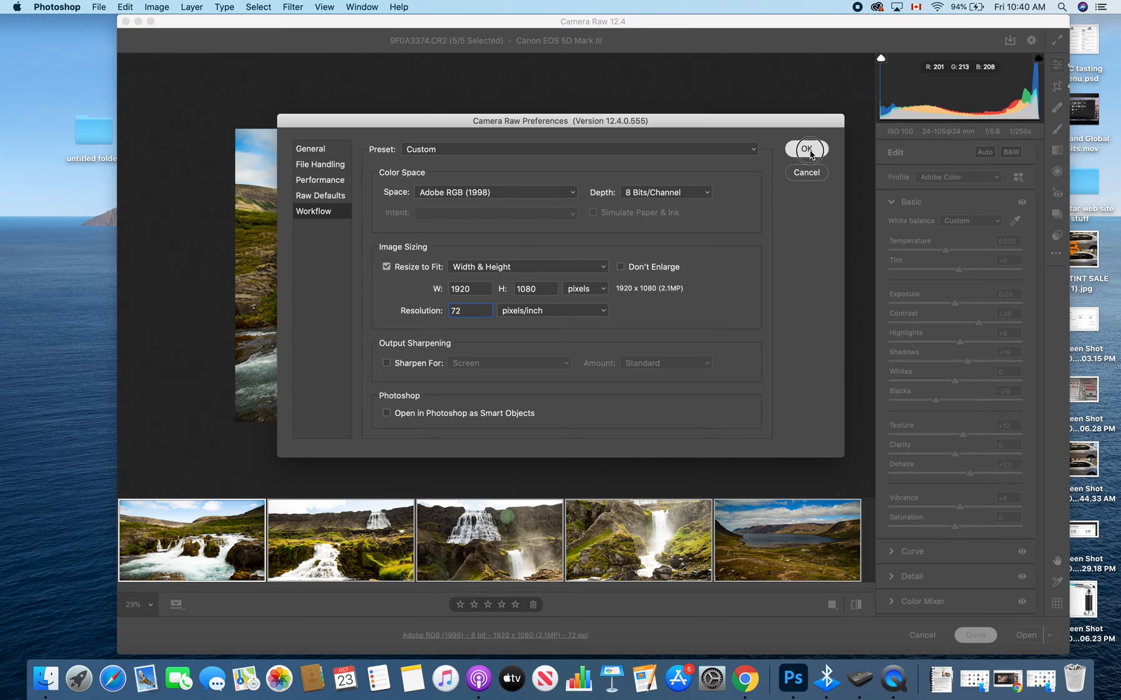
pyautogui.click(805, 149)
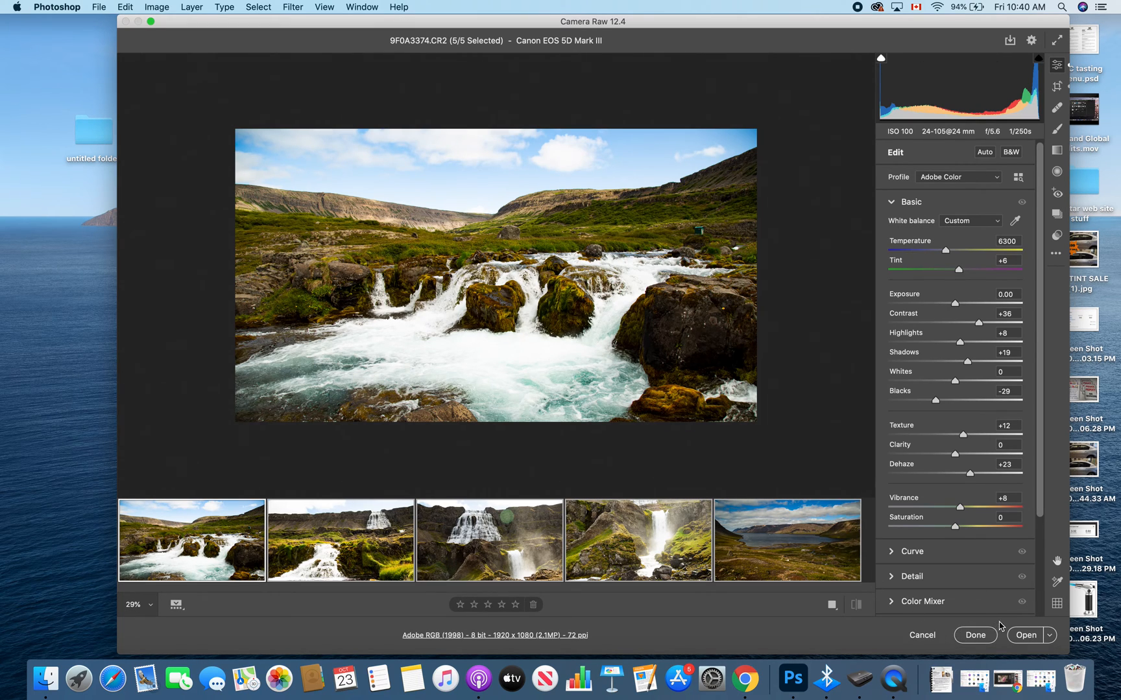
pyautogui.moveTo(1039, 639)
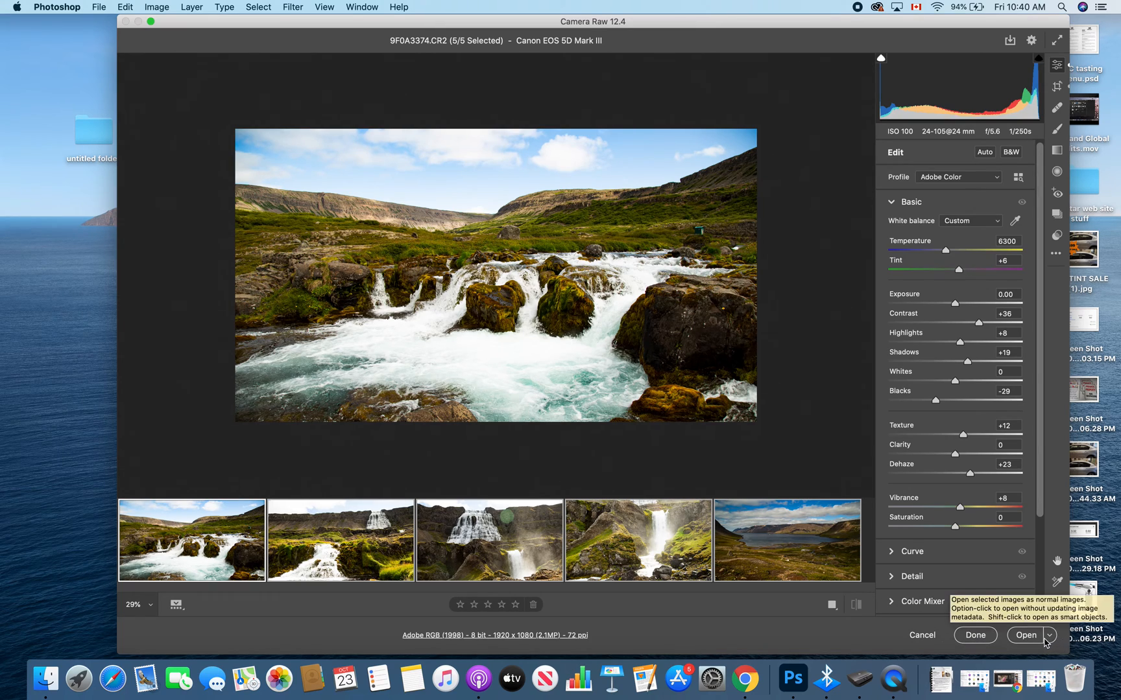
# Reopen 9F0A3374.CR2 in Camera Raw and open it in Photoshop at 1920x1080, 72 ppi.
pyautogui.click(1048, 636)
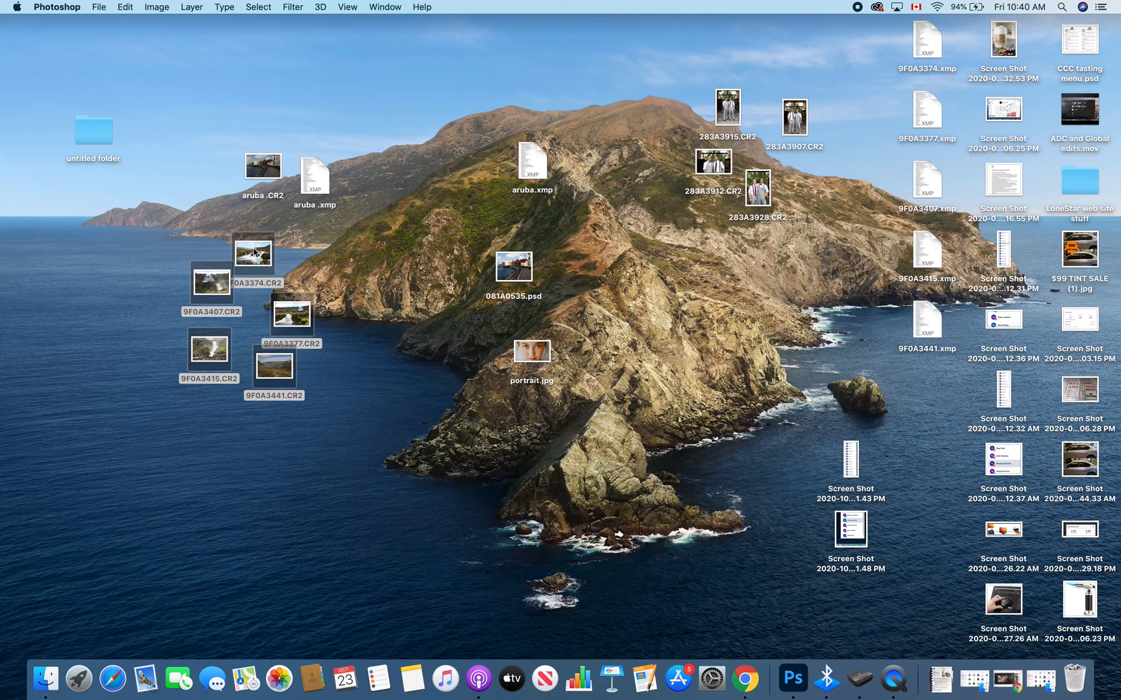
pyautogui.doubleClick(252, 252)
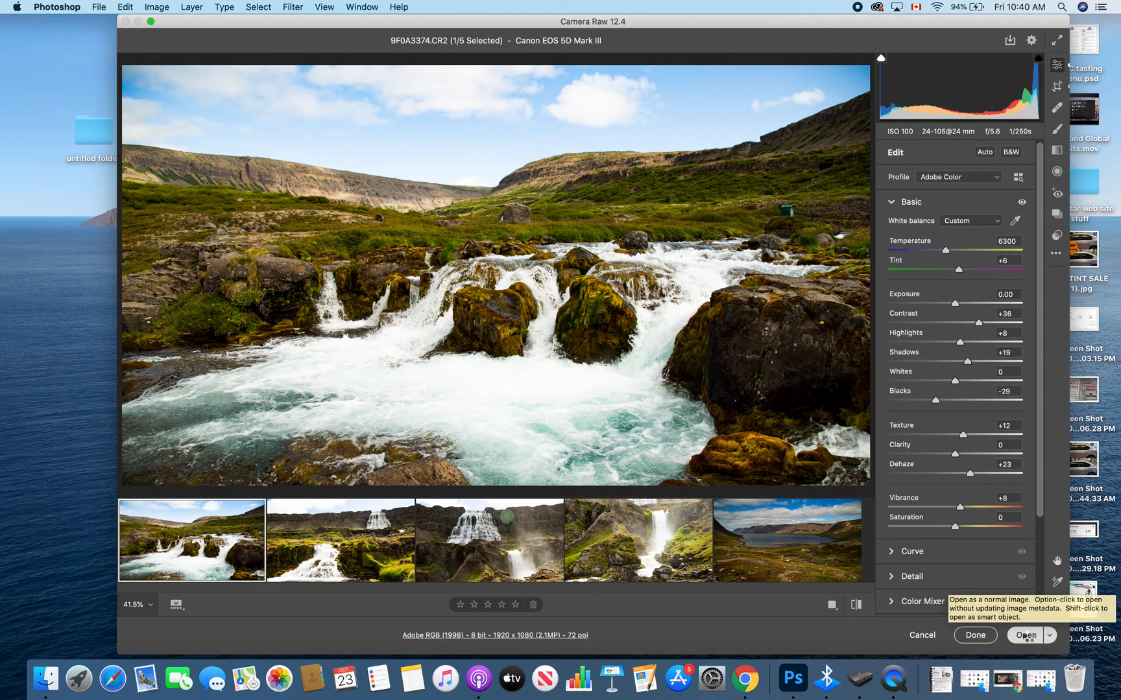
pyautogui.click(1026, 635)
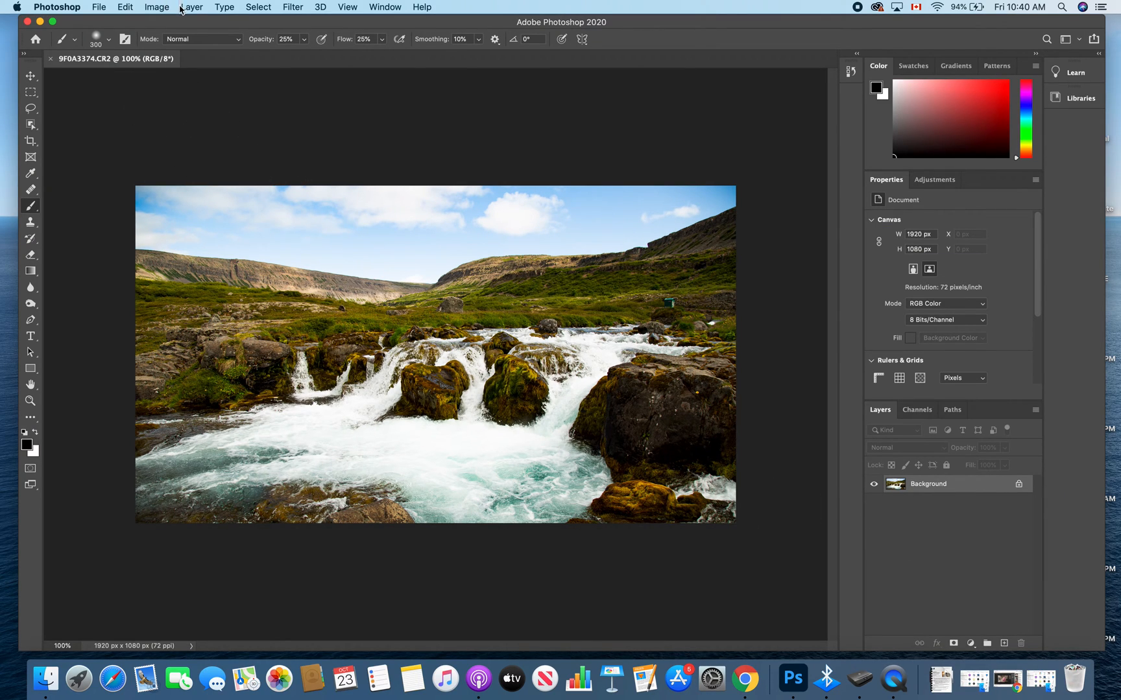
pyautogui.click(156, 7)
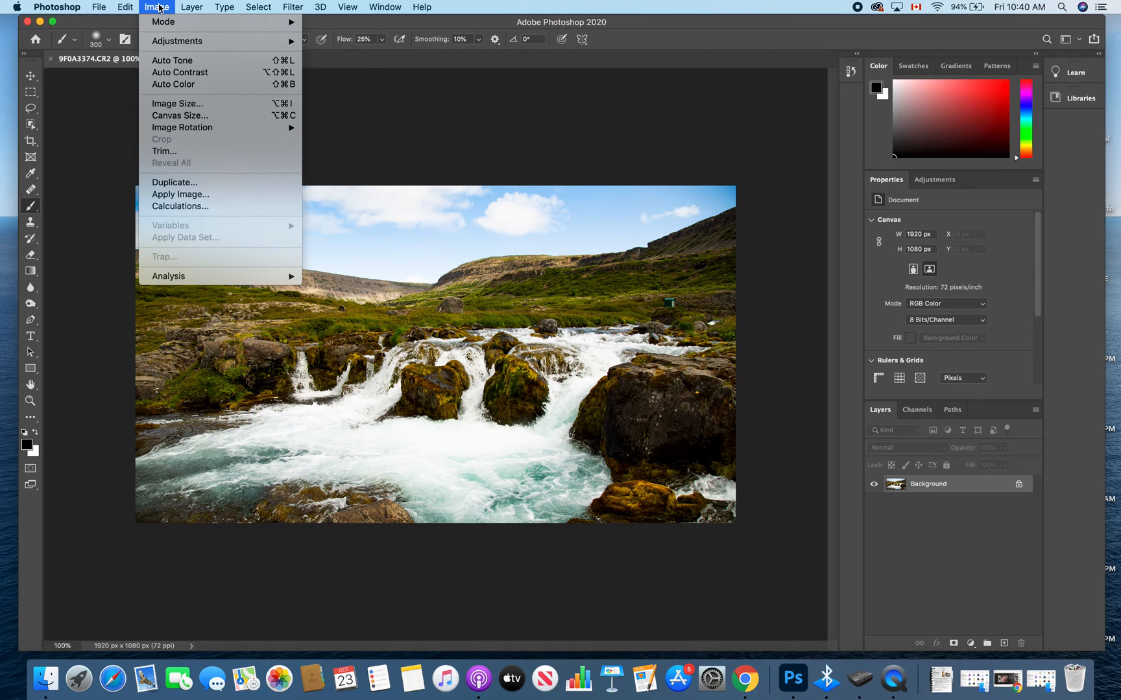
pyautogui.click(177, 103)
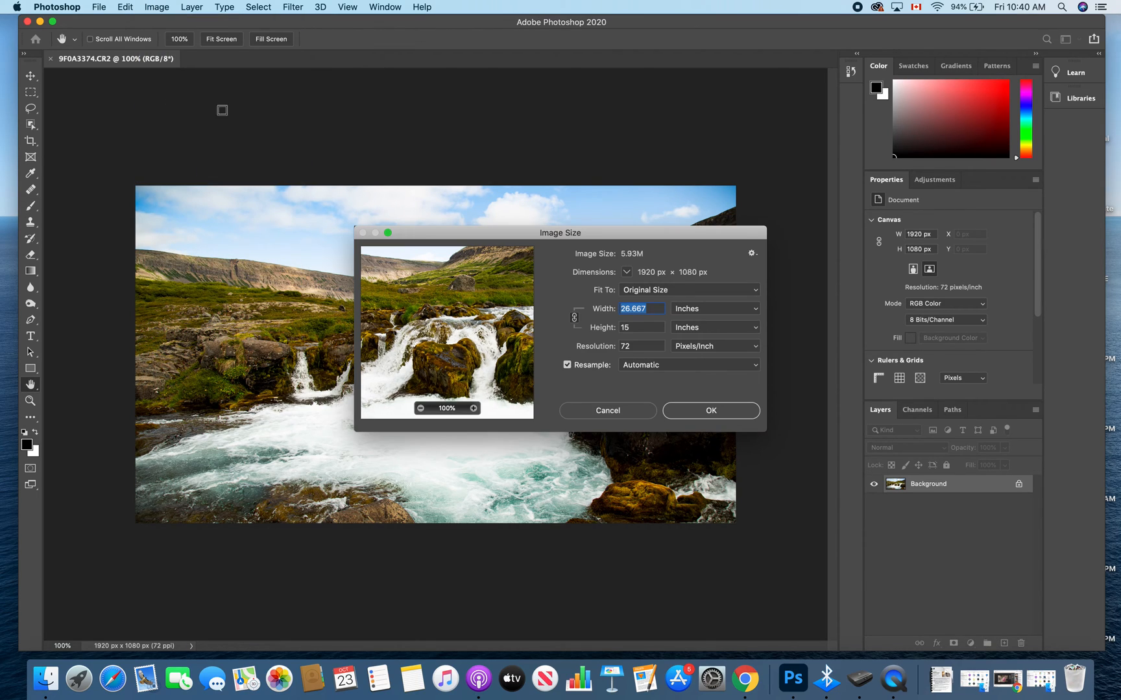
pyautogui.click(713, 308)
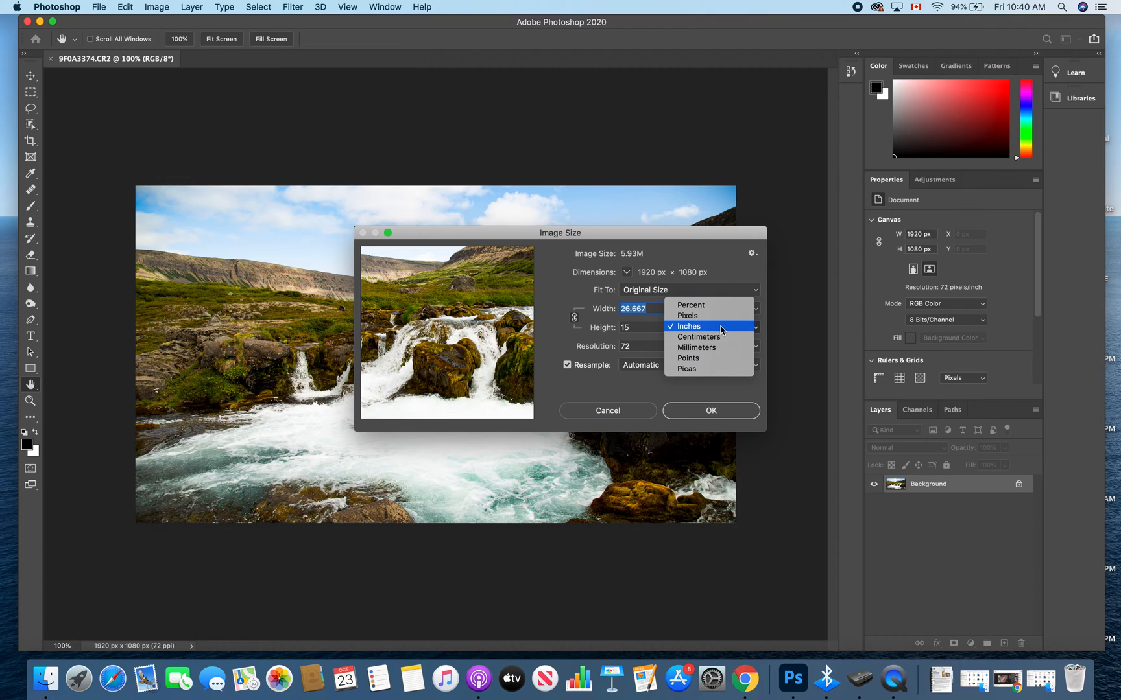
pyautogui.click(686, 315)
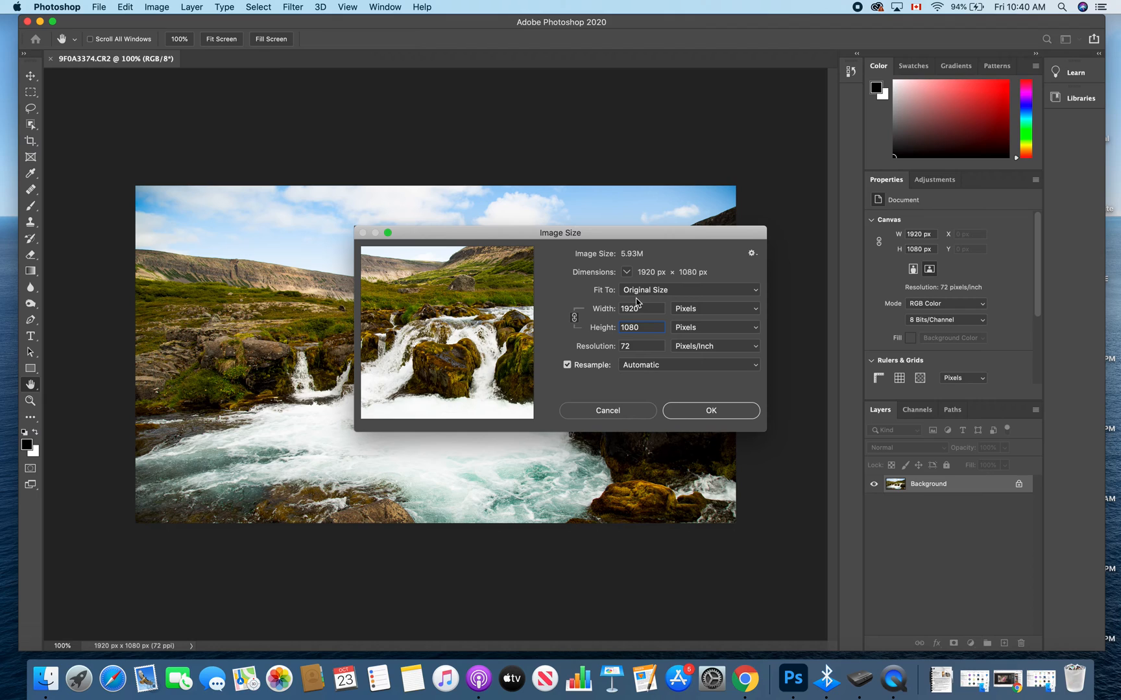
pyautogui.moveTo(706, 428)
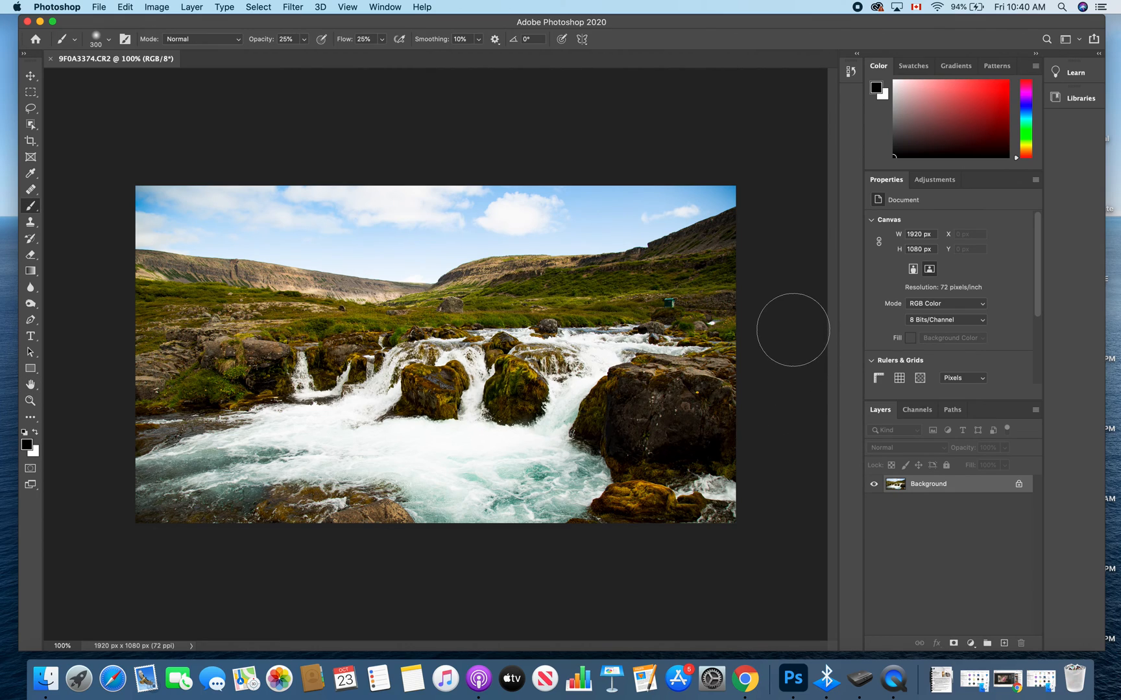
pyautogui.moveTo(336, 461)
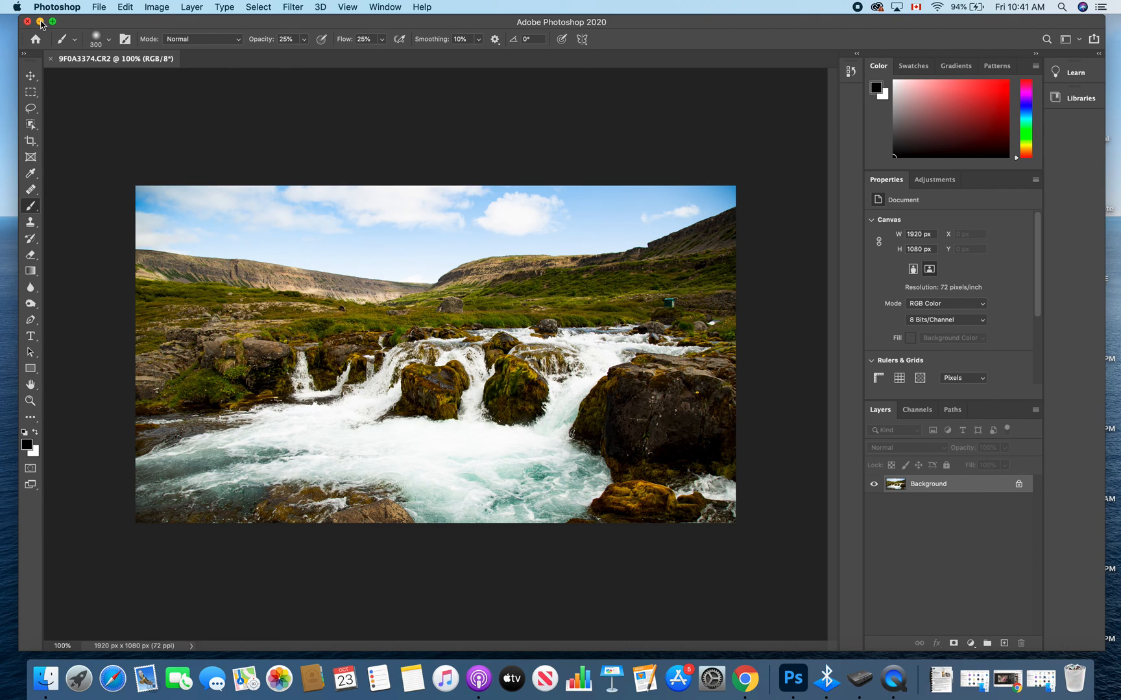
pyautogui.moveTo(123, 127)
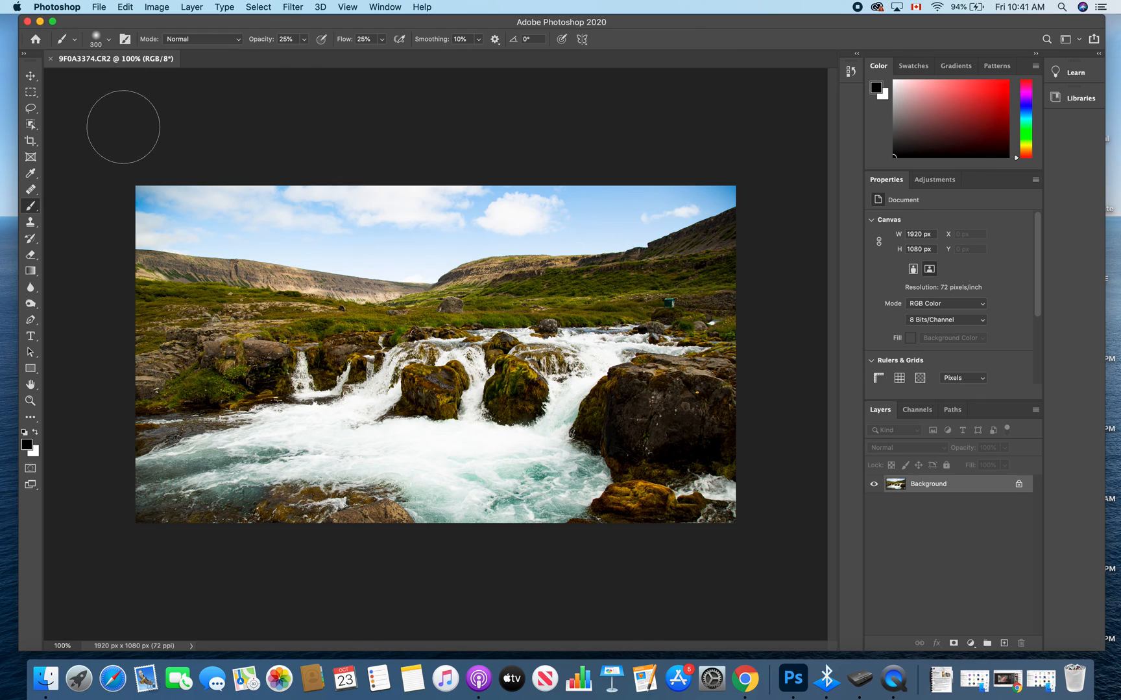